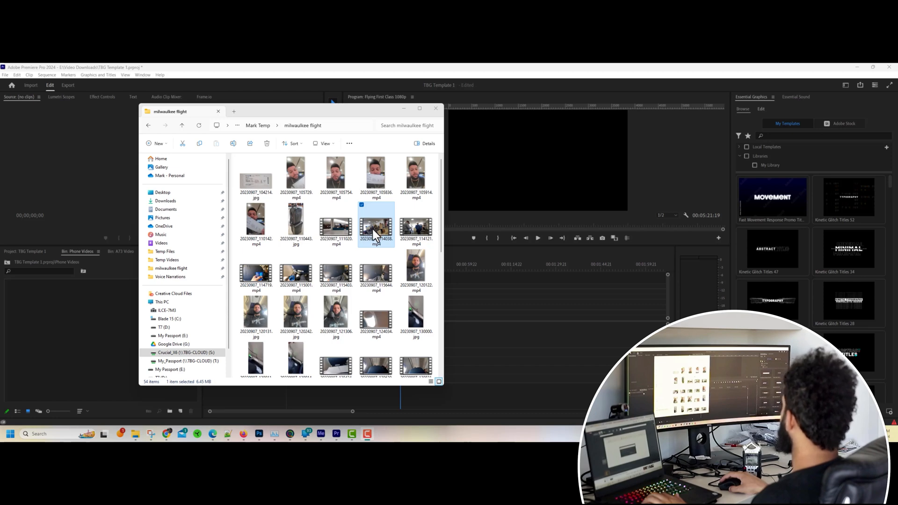
Step: Drag the milwaukee flight phone clip from File Explorer into the Project panel
{"action": "left_click_drag", "start_coordinate": [376, 227], "coordinate": [51, 315]}
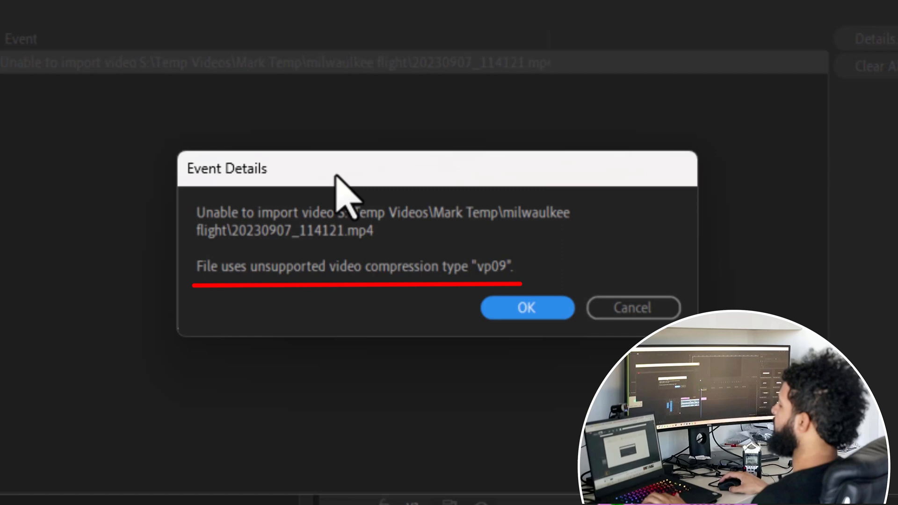
{"action": "left_click", "coordinate": [527, 308]}
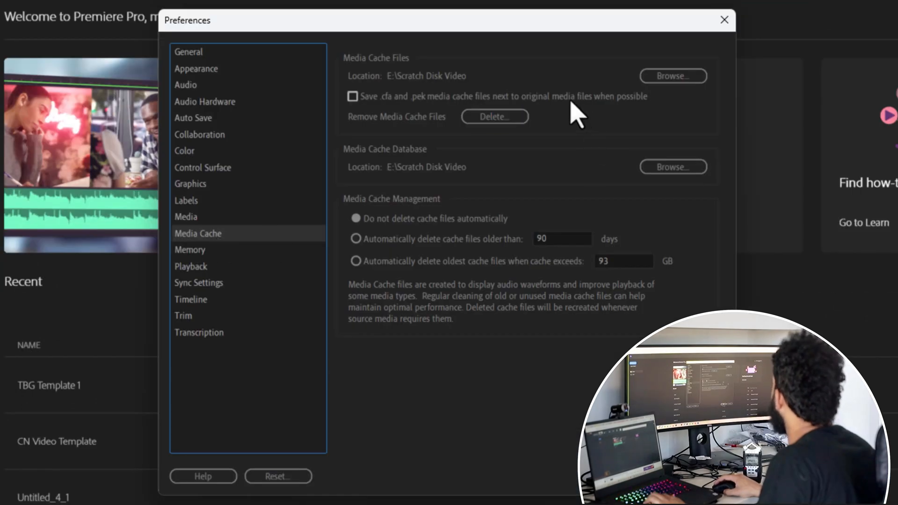
{"action": "mouse_move", "coordinate": [462, 136]}
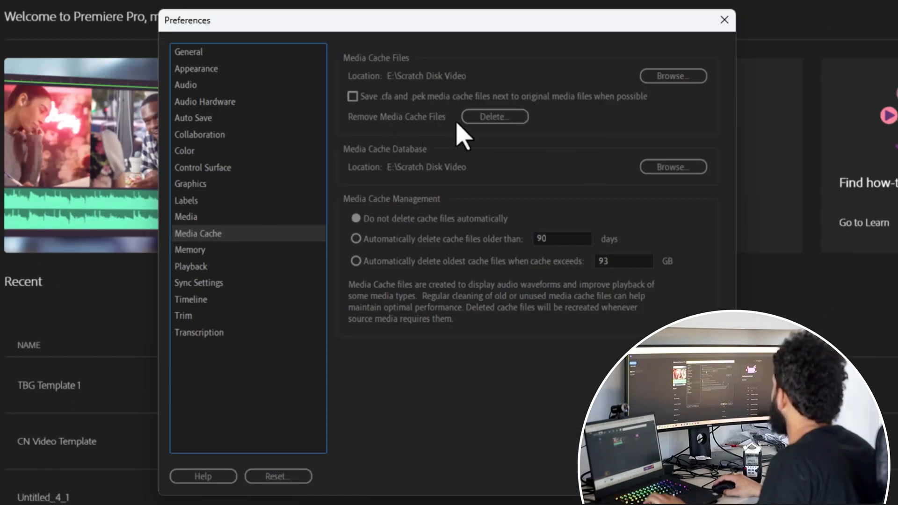
Step: Choose Delete beside Remove Media Cache Files in the Media Cache preferences
{"action": "left_click", "coordinate": [495, 117]}
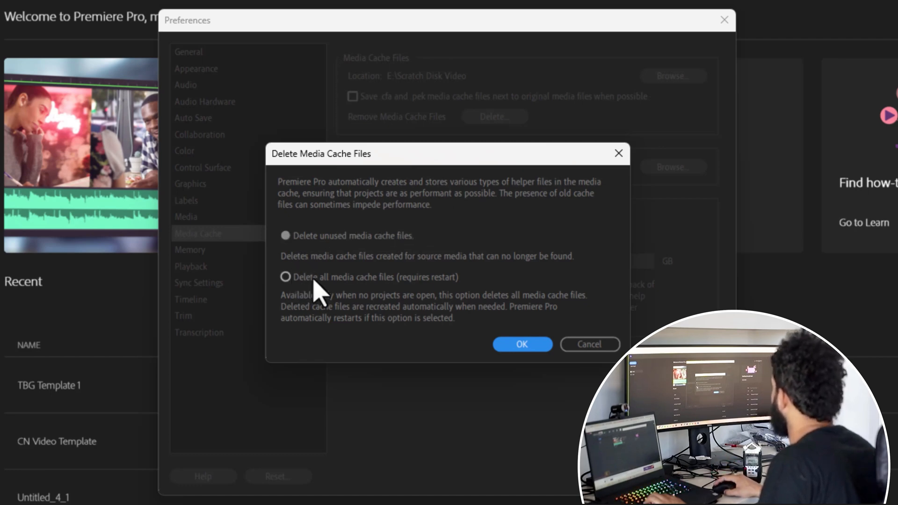
{"action": "mouse_move", "coordinate": [375, 296]}
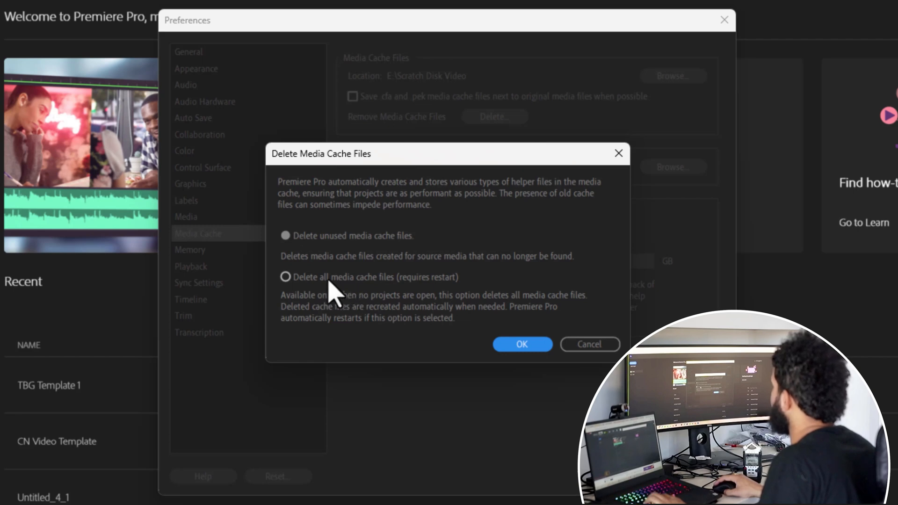
{"action": "mouse_move", "coordinate": [395, 301]}
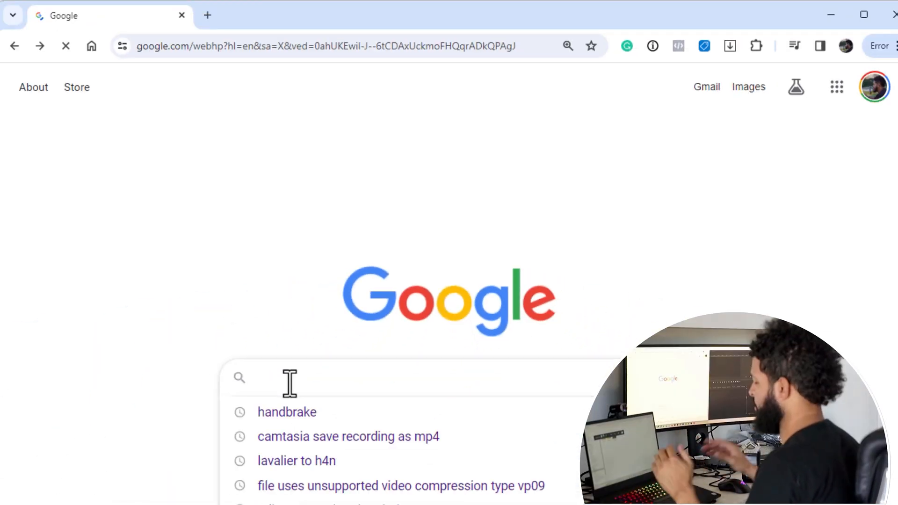
Step: Search for handbrake and download HandBrake 1.7.2 for Windows from handbrake.fr
{"action": "type", "text": "hand"}
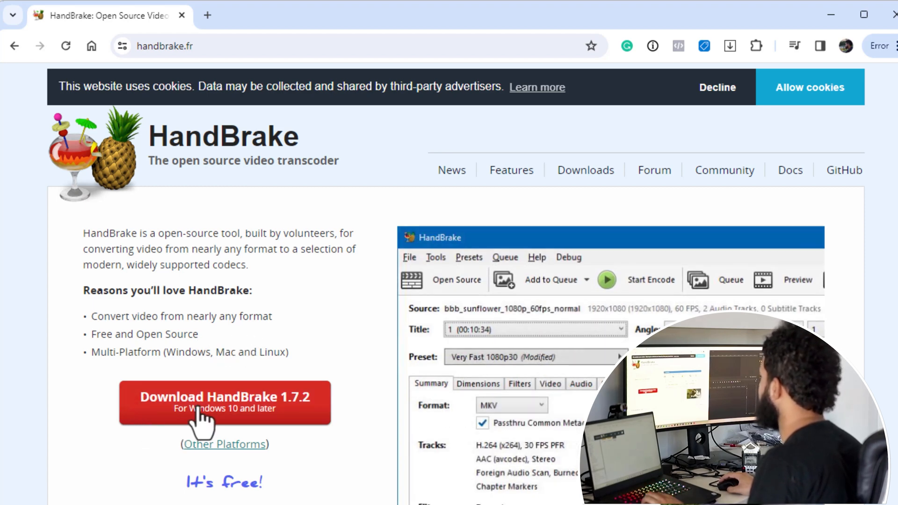
{"action": "left_click", "coordinate": [19, 488]}
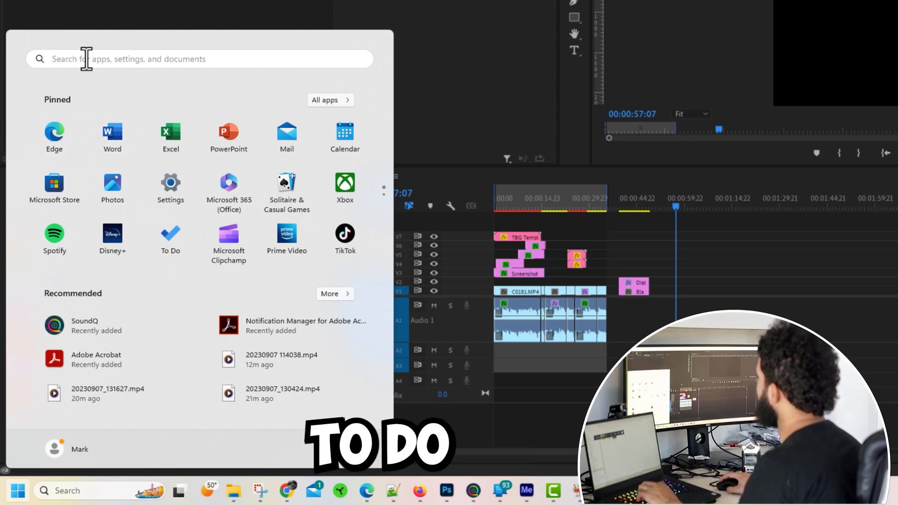
Step: Search the Start menu for HandBrake to launch it
{"action": "type", "text": "hand"}
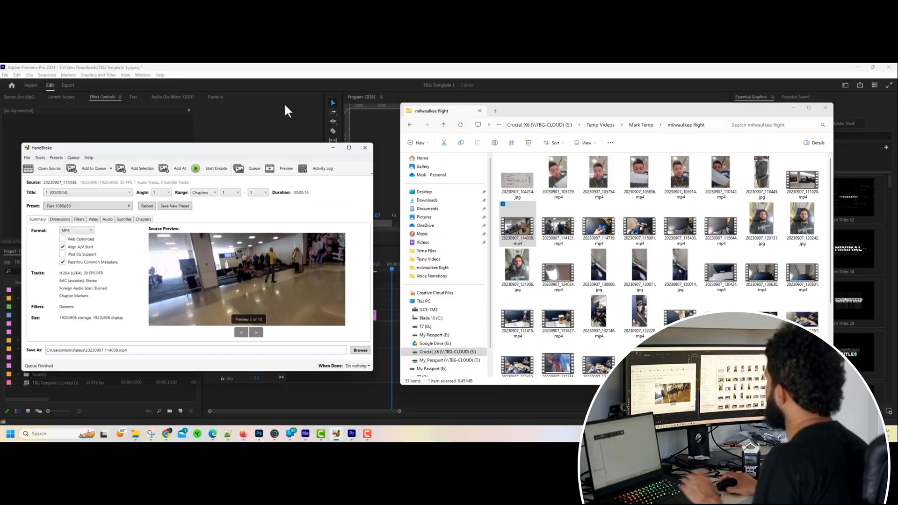
Step: Open the Videos folder containing the encoded MP4
{"action": "left_click", "coordinate": [365, 148]}
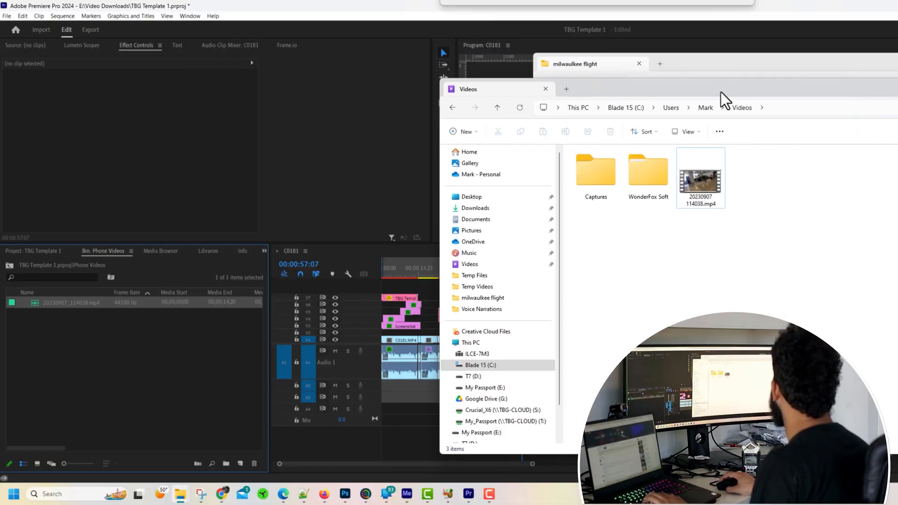
{"action": "mouse_move", "coordinate": [703, 183]}
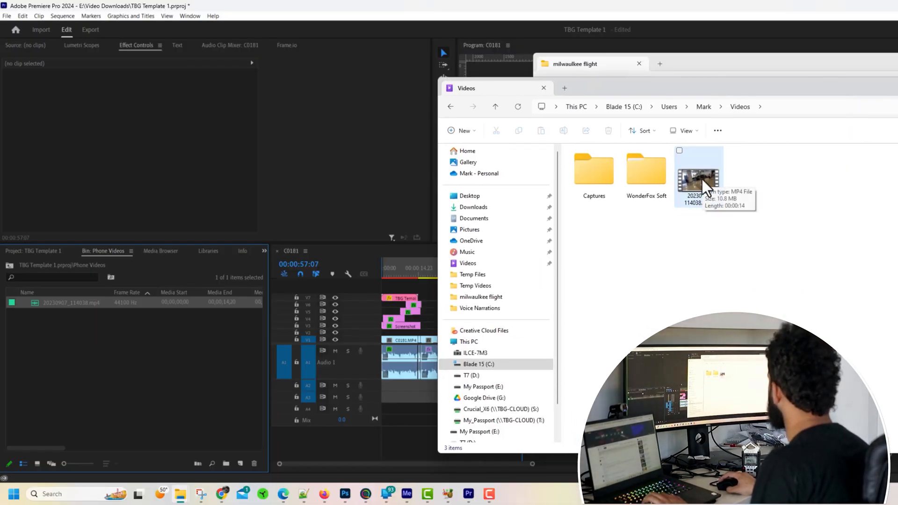
{"action": "left_click", "coordinate": [698, 180]}
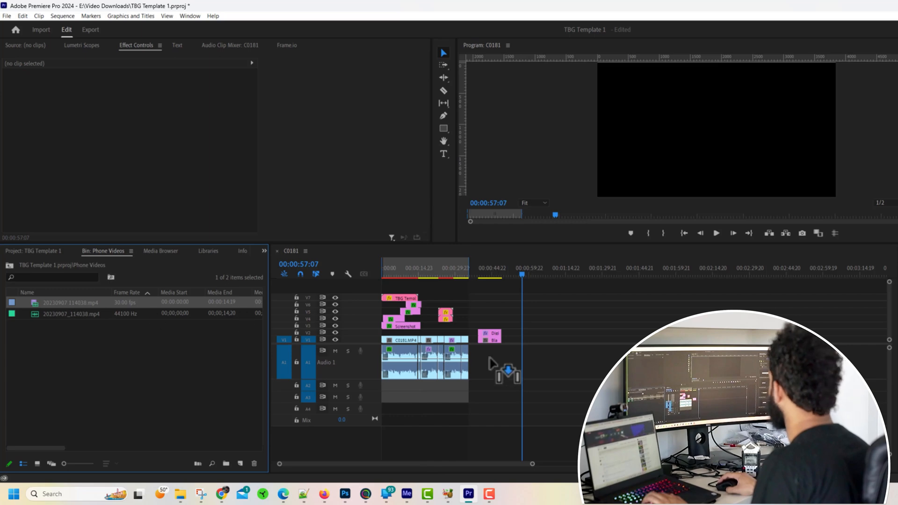
{"action": "left_click_drag", "start_coordinate": [507, 373], "coordinate": [527, 358]}
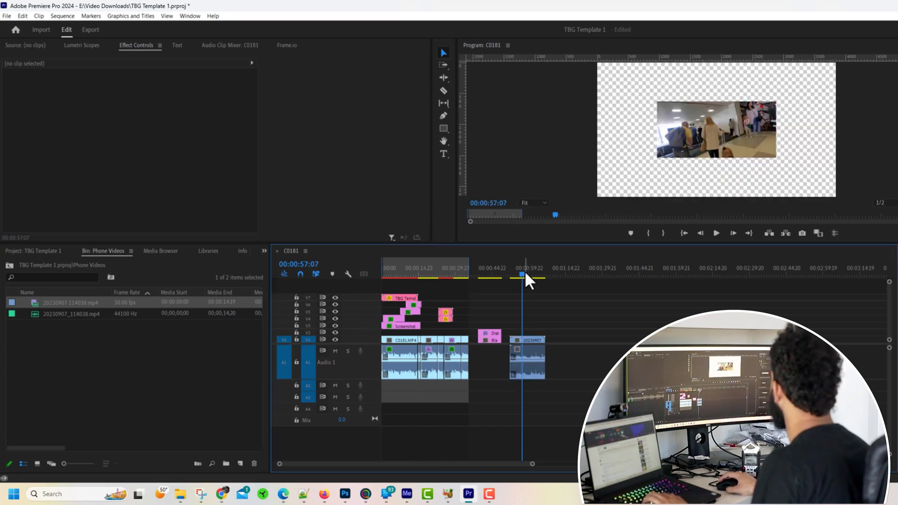